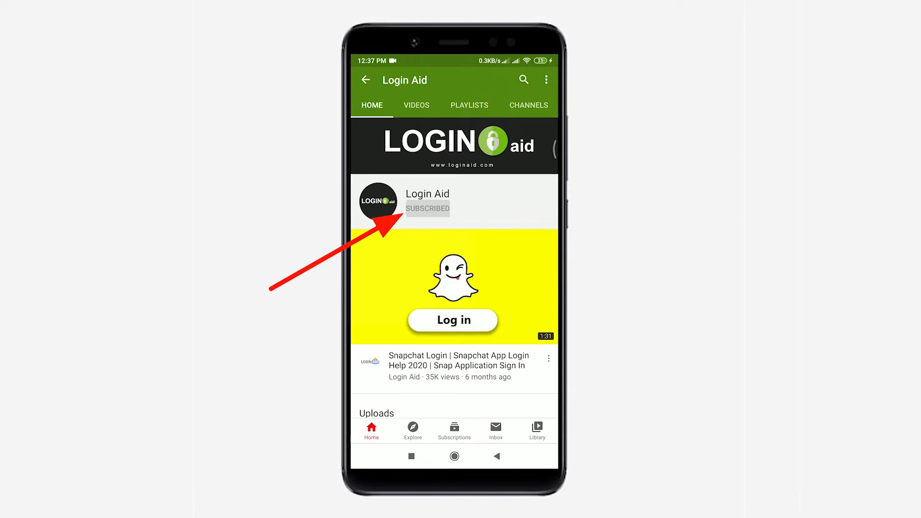
- Subscribe to the Login Aid channel and choose a notification option for new videos
left_click(428, 208)
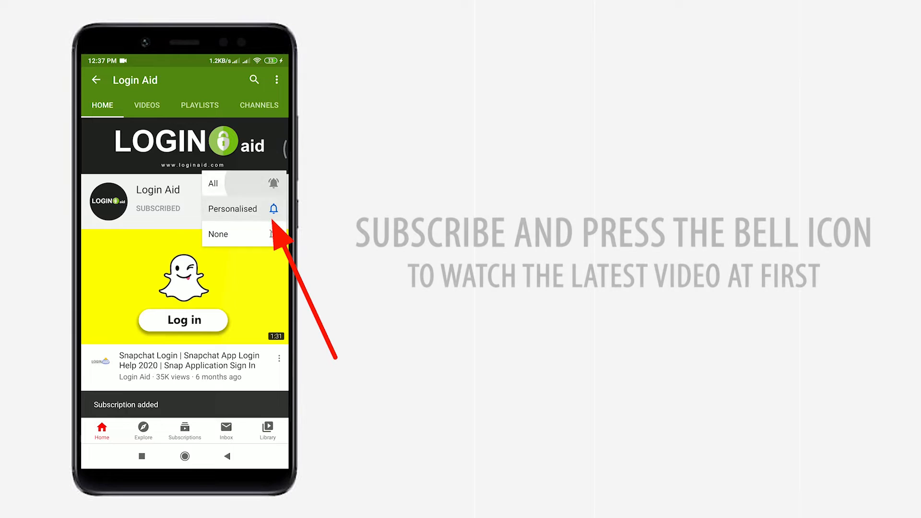
left_click(213, 183)
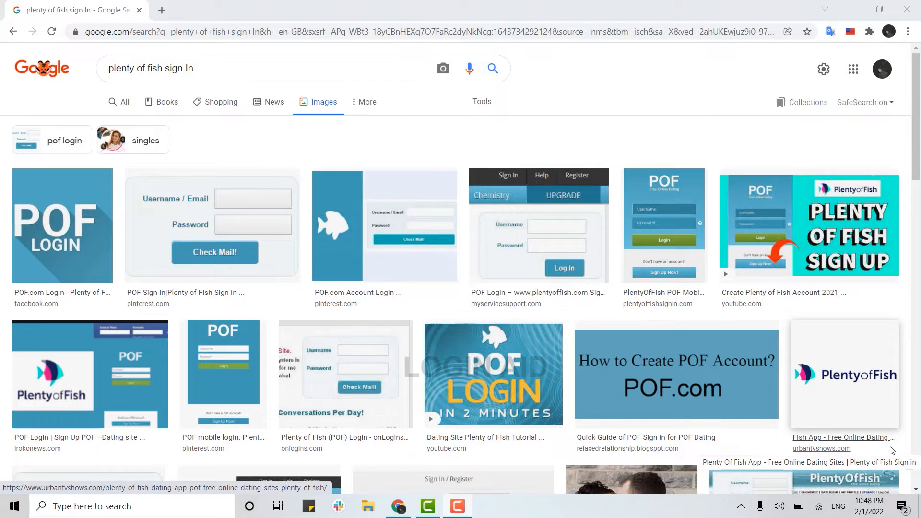
mouse_move(250, 3)
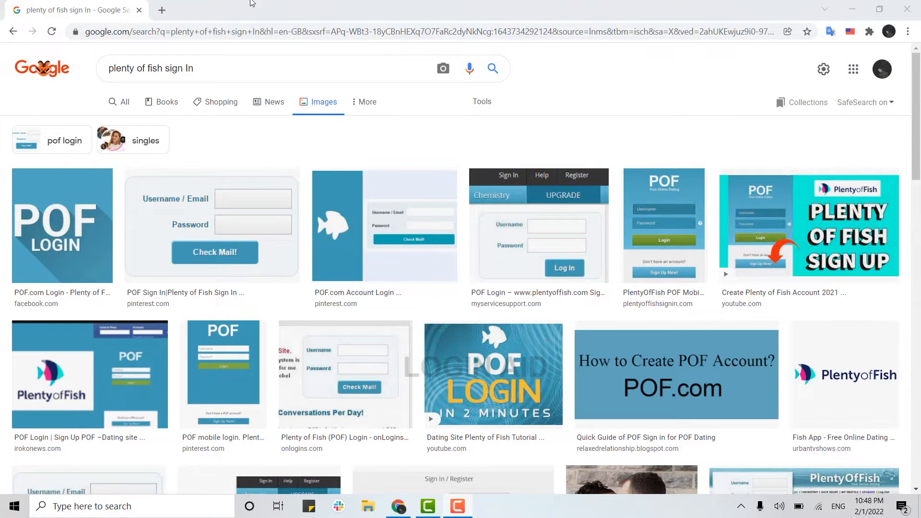
- Reach the Plenty of Fish login page from a pof.com search result via Sign in
left_click(161, 10)
type("pof.com")
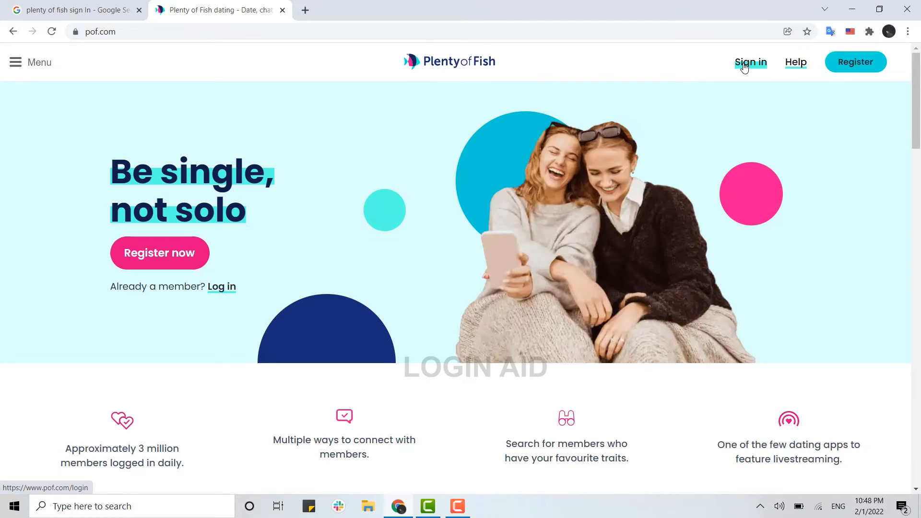
left_click(750, 62)
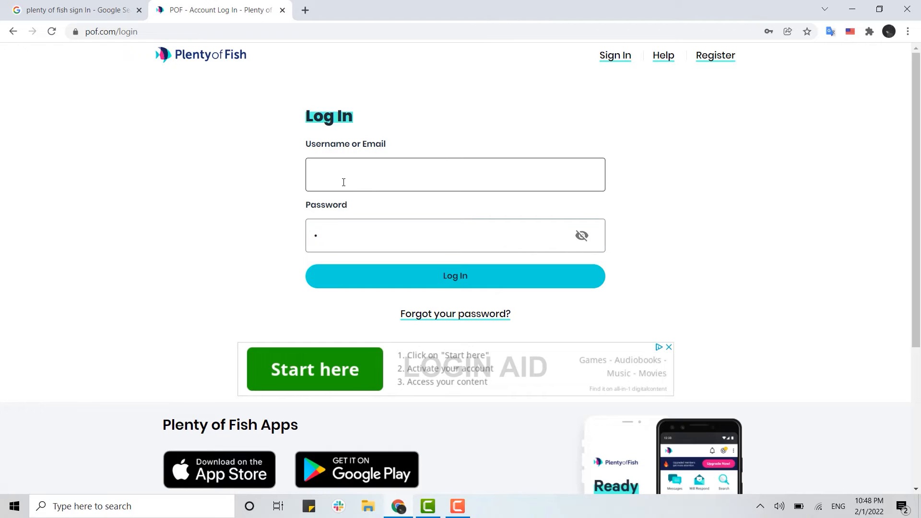
- Enter username 'ale' and the masked password on the Plenty of Fish login form
type("alexablake5")
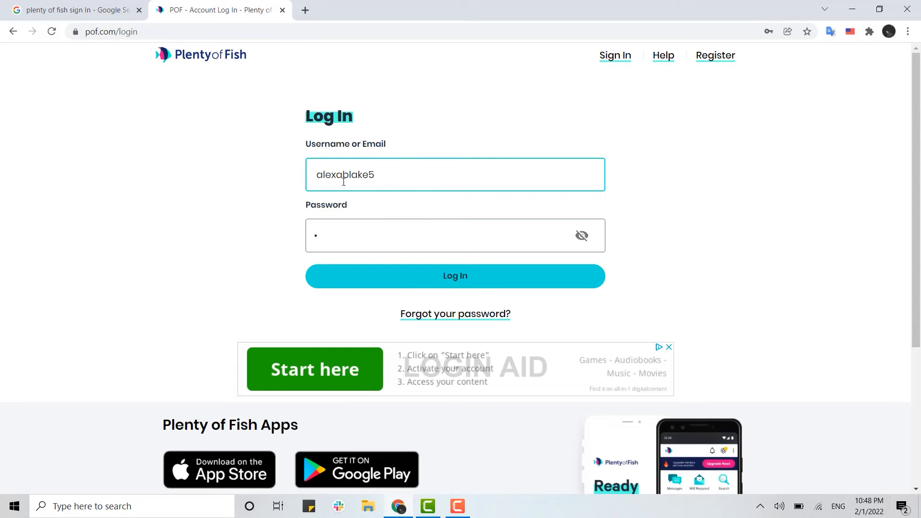
left_click(454, 235)
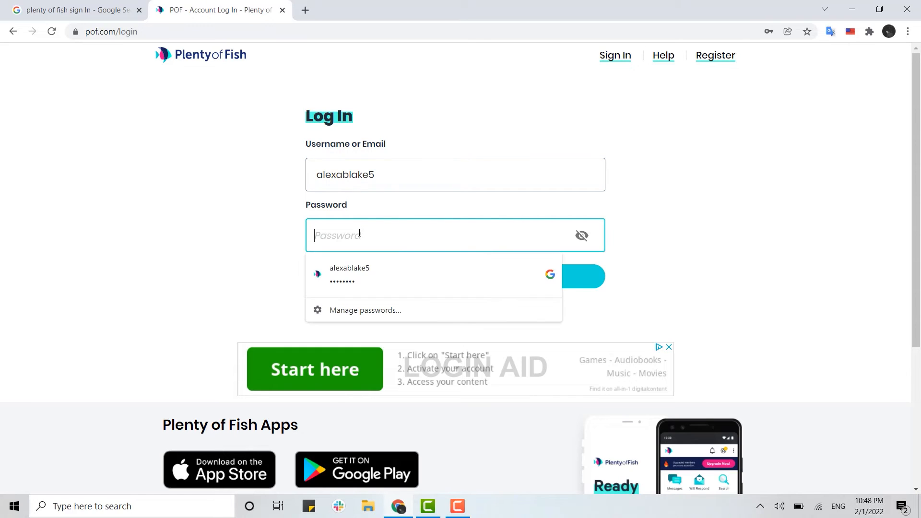
type("•••••")
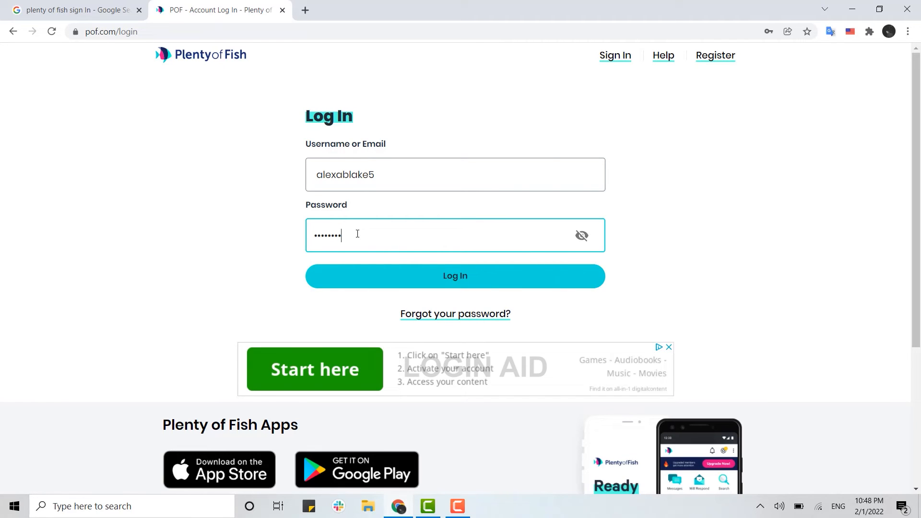
mouse_move(523, 313)
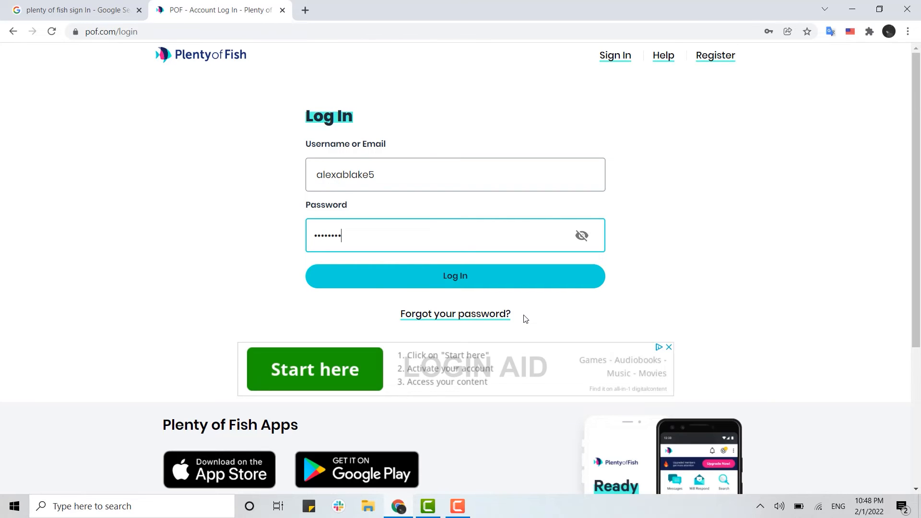
mouse_move(485, 320)
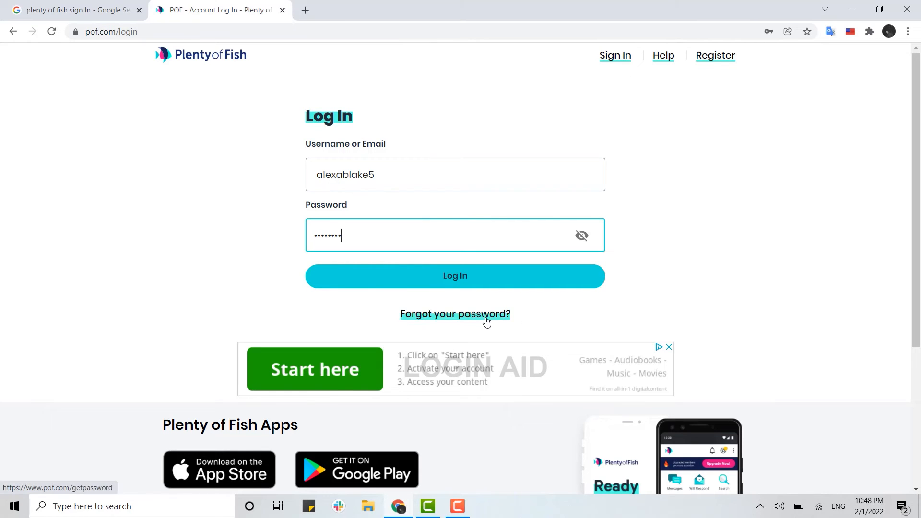
mouse_move(461, 321)
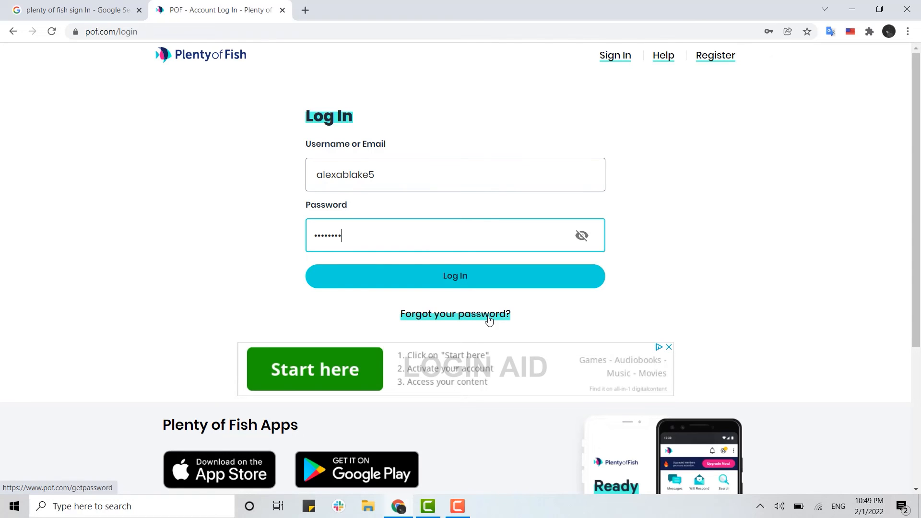
mouse_move(455, 277)
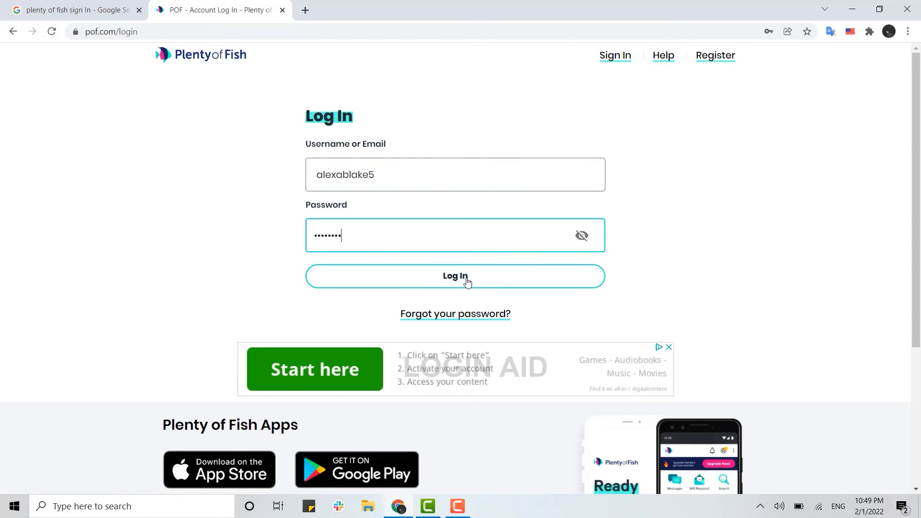